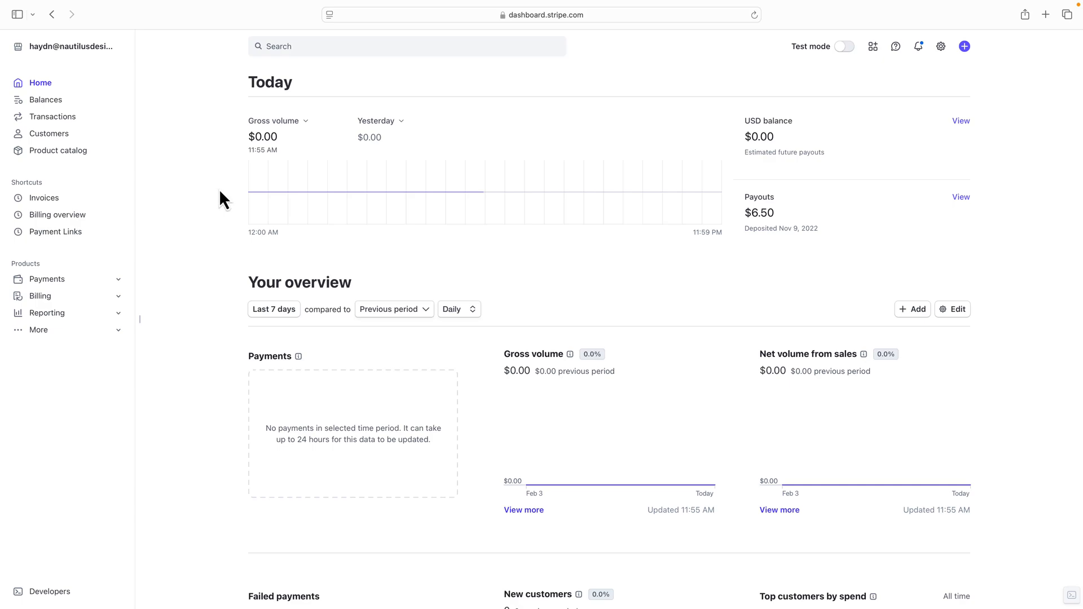
pyautogui.moveTo(534, 31)
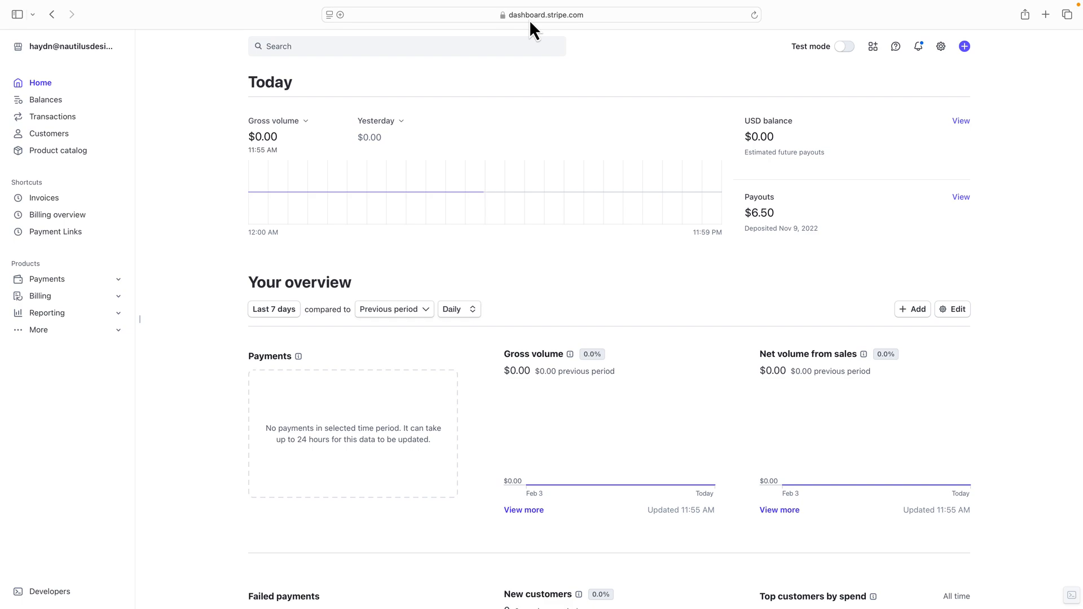
pyautogui.moveTo(678, 90)
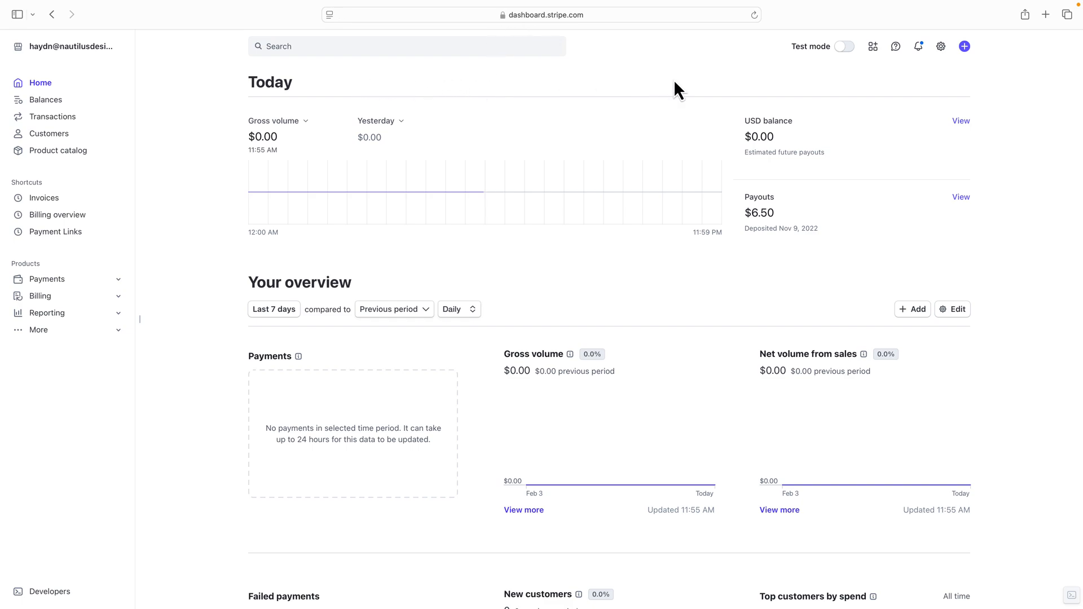
pyautogui.moveTo(683, 252)
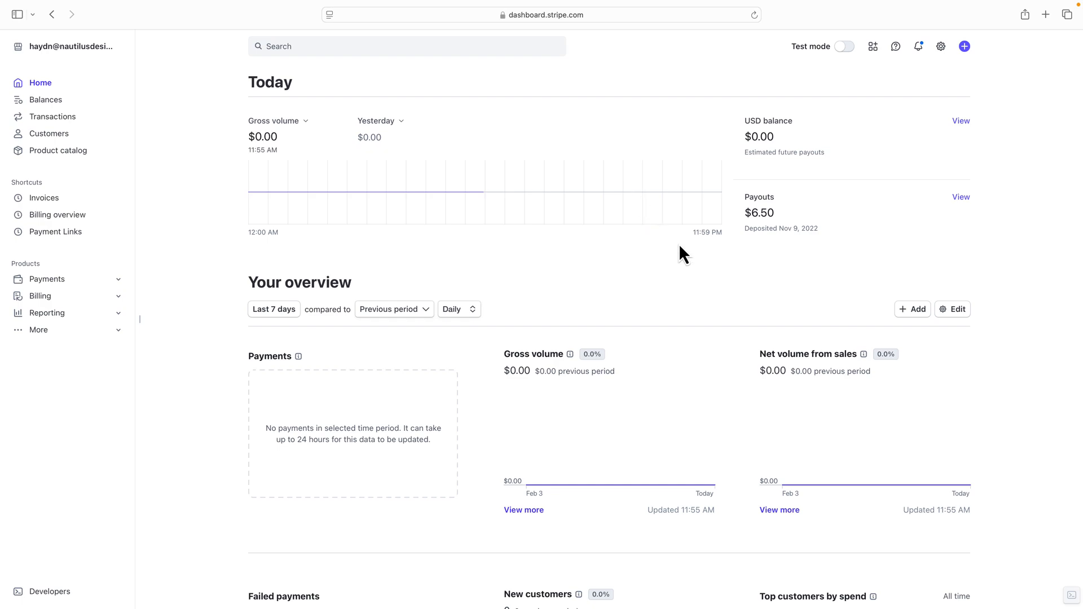
pyautogui.moveTo(547, 255)
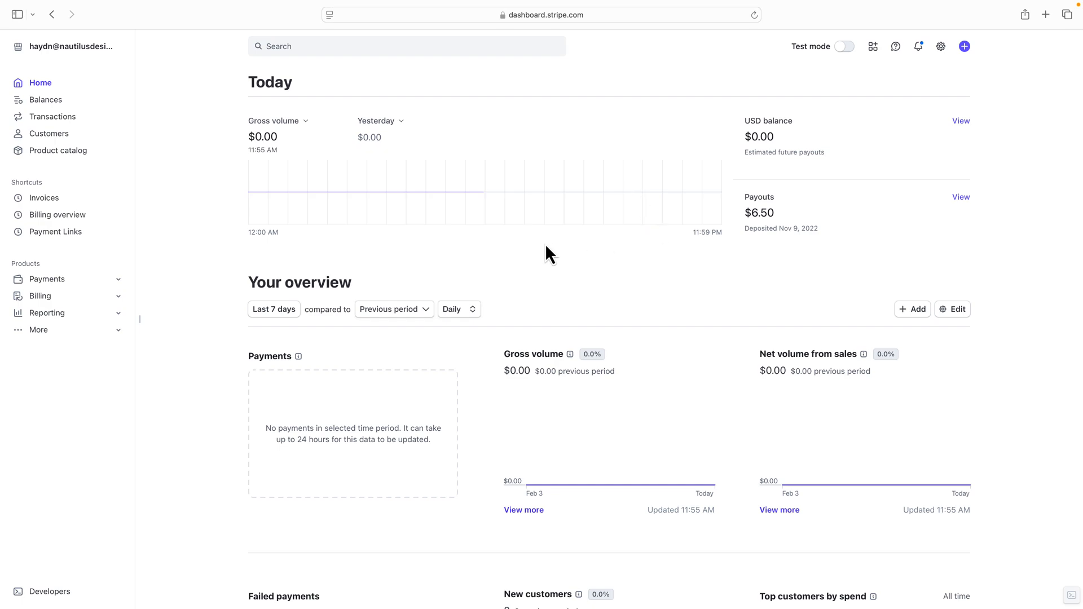
pyautogui.moveTo(503, 250)
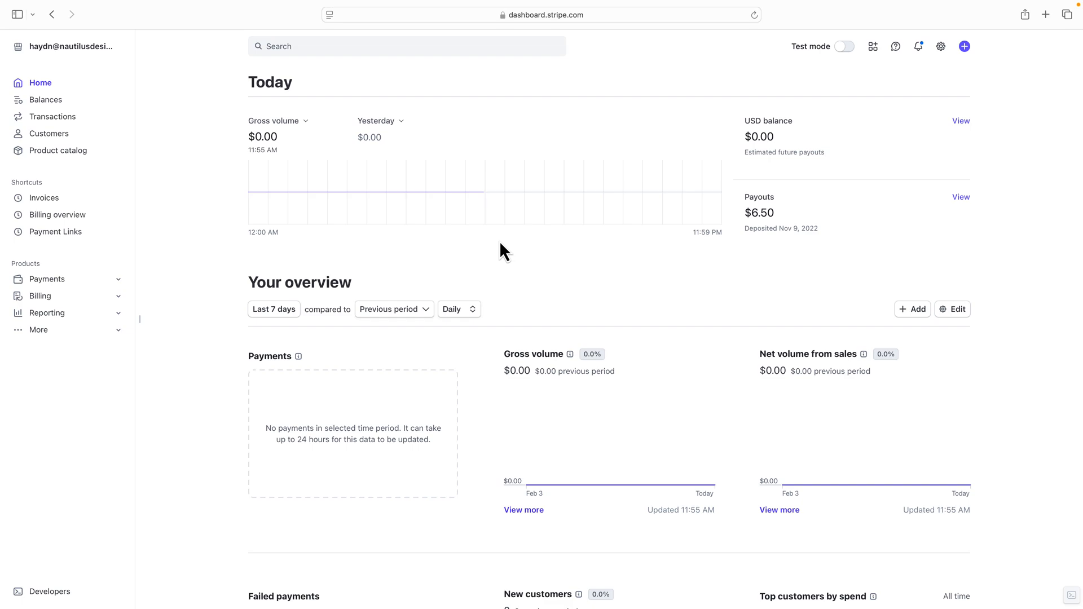
pyautogui.moveTo(67, 269)
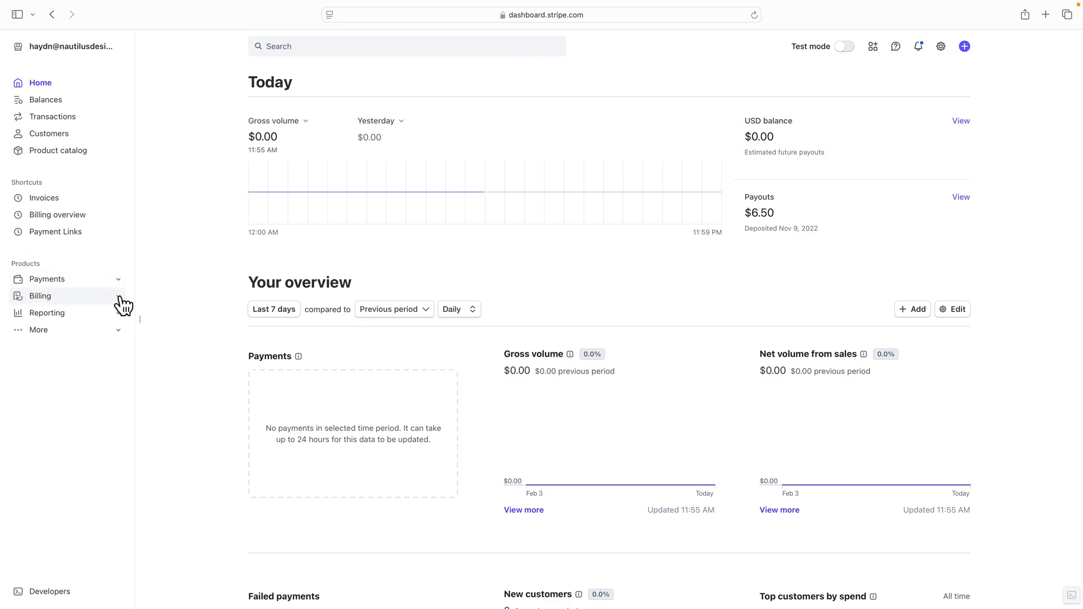
# Step: Go to the Invoices page under Billing in the sidebar
pyautogui.click(40, 295)
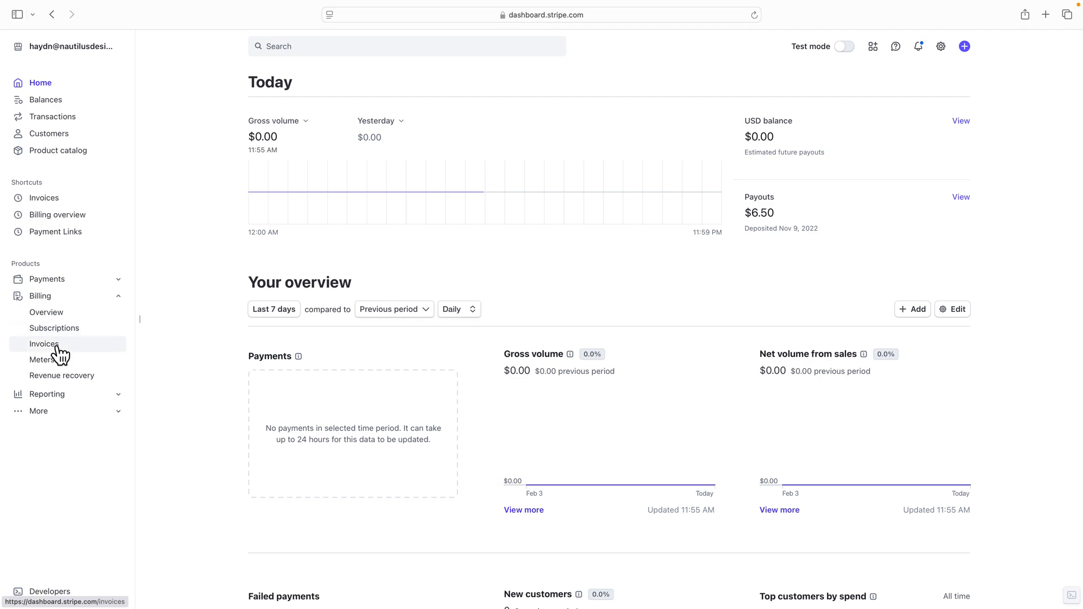
pyautogui.click(44, 344)
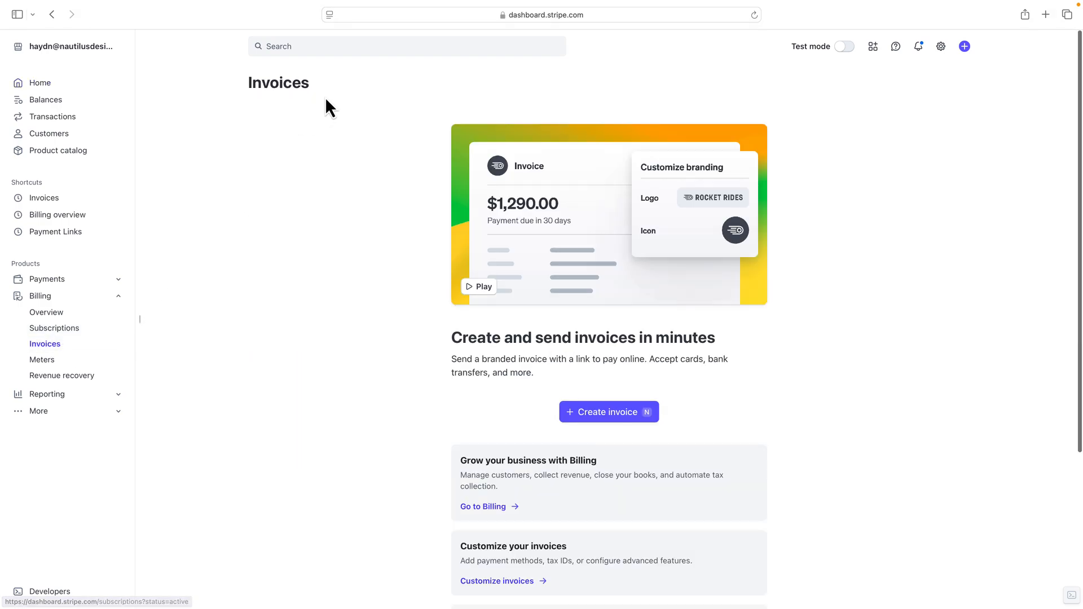
pyautogui.click(607, 412)
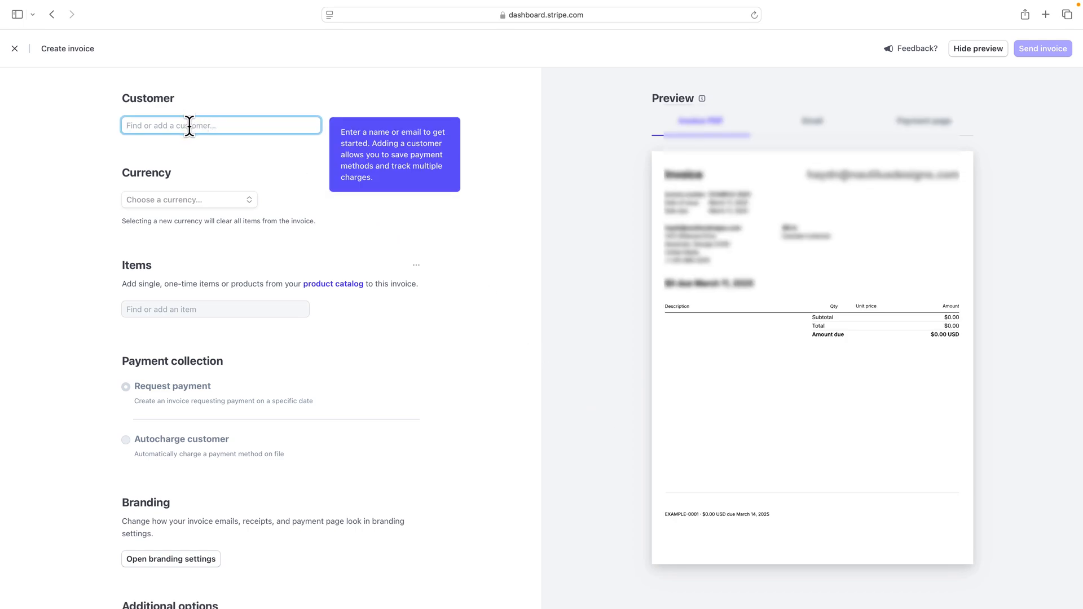
pyautogui.write('John')
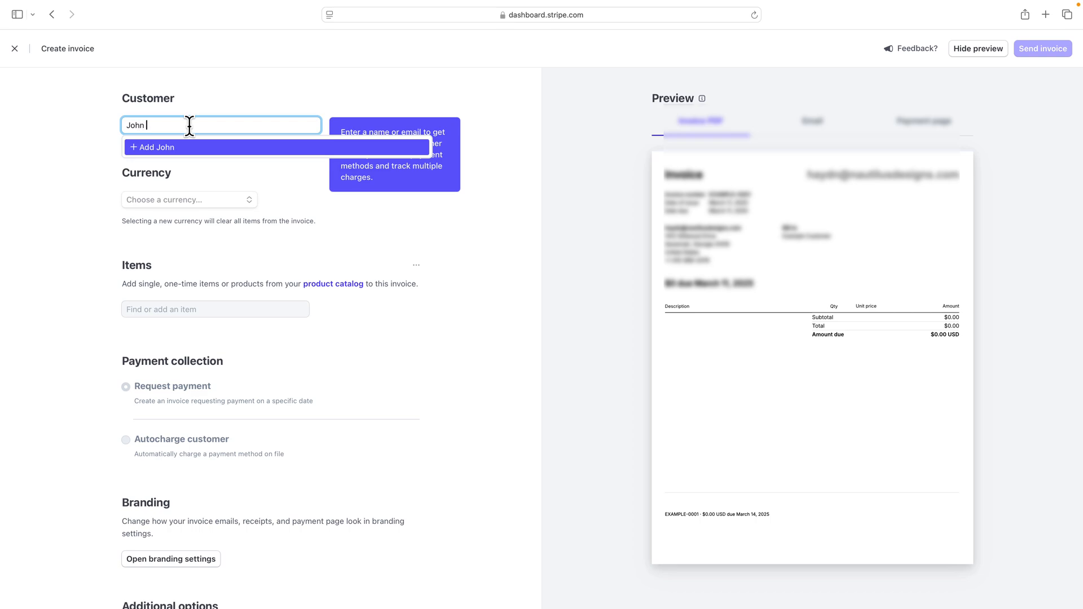
pyautogui.write('Smith')
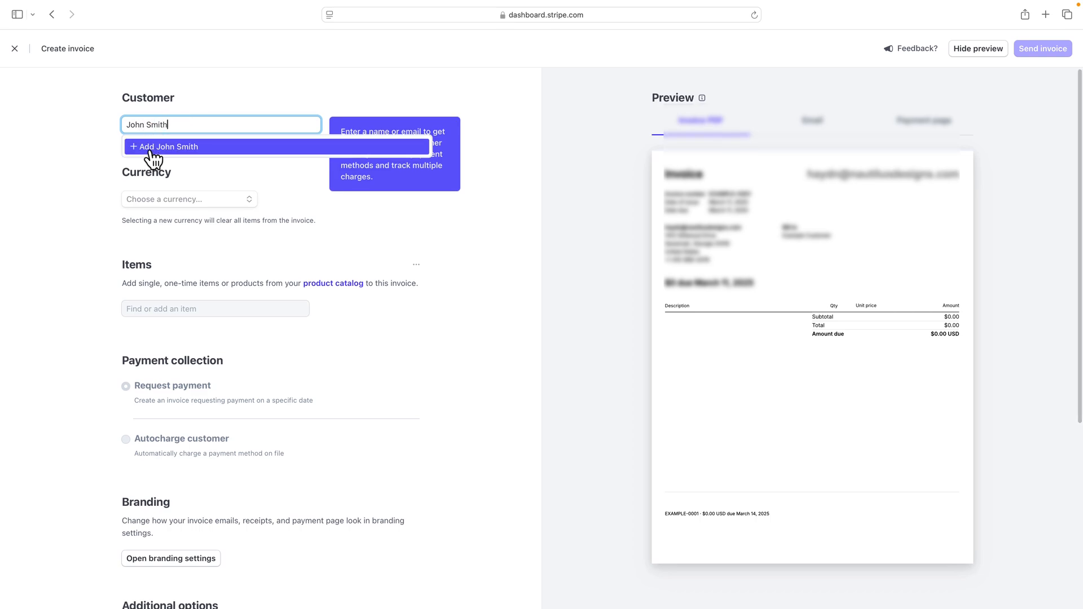
pyautogui.click(165, 146)
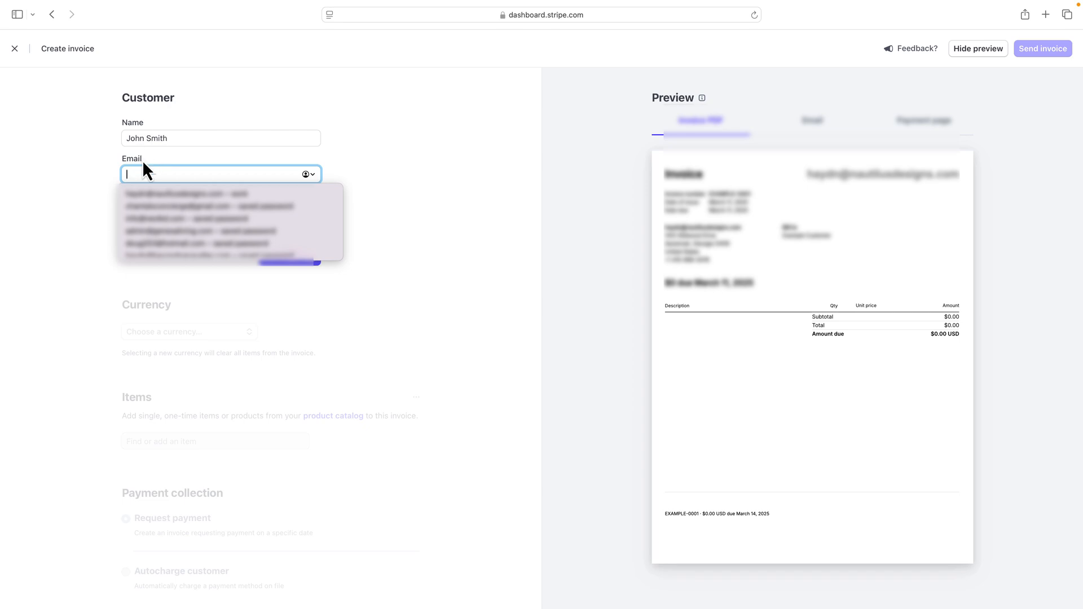
pyautogui.moveTo(149, 163)
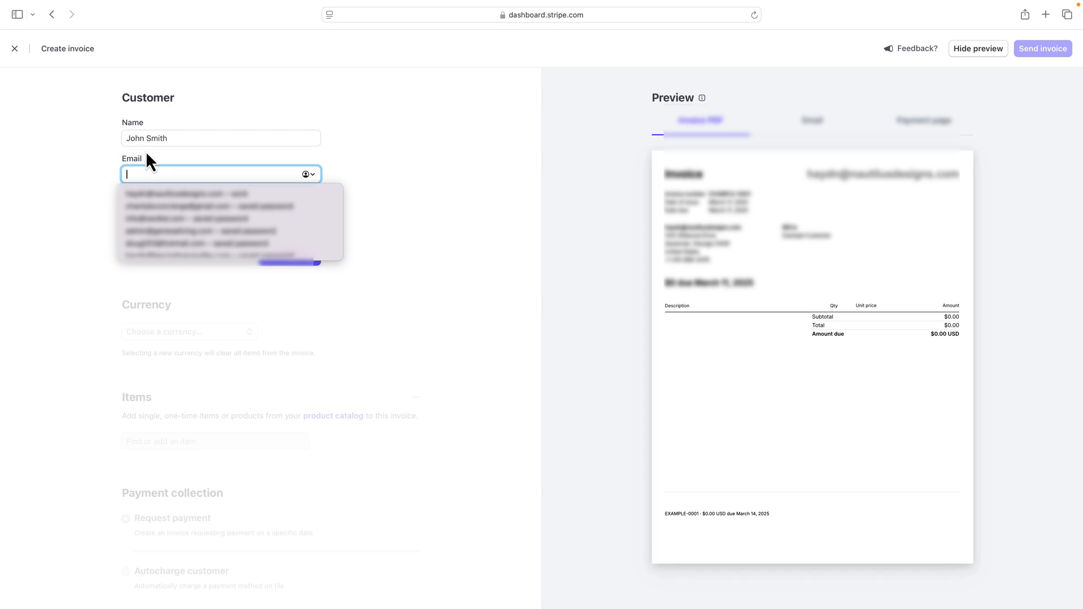
pyautogui.write('test@ta')
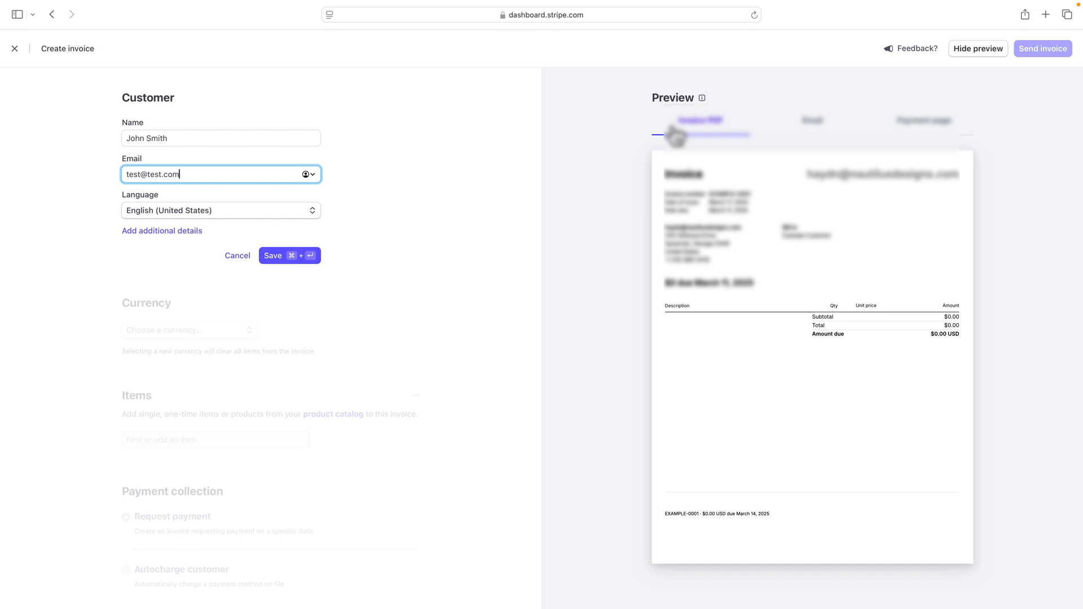
pyautogui.moveTo(521, 219)
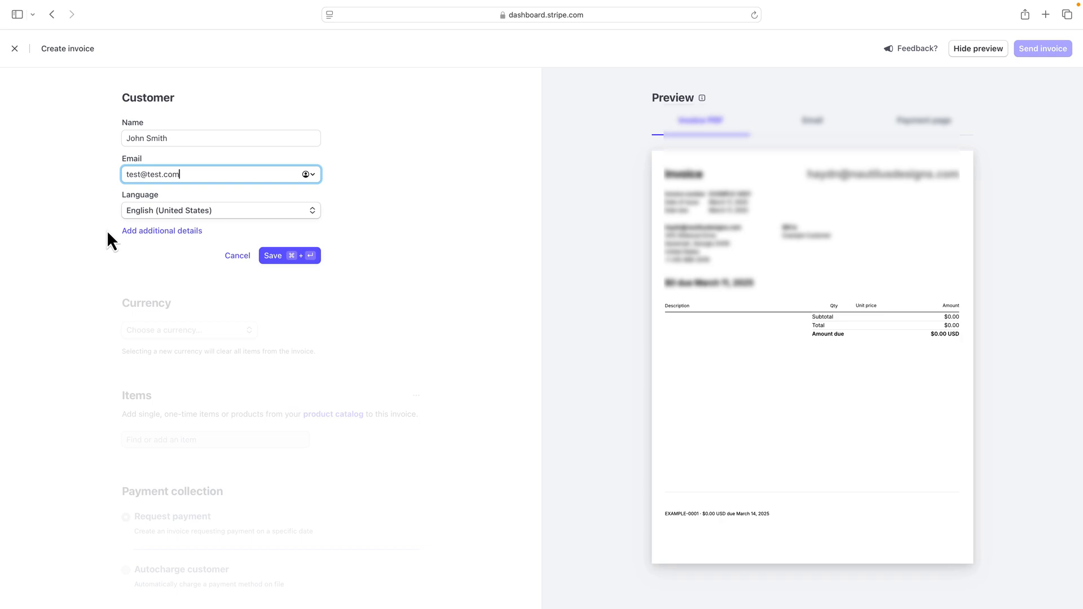
pyautogui.moveTo(136, 123)
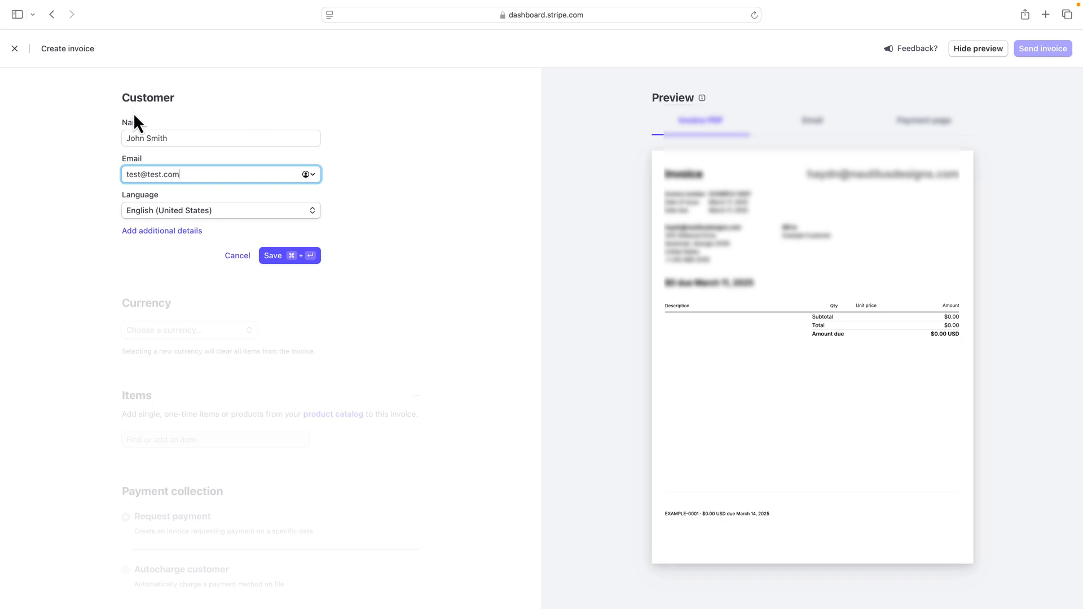
# Step: Save customer John Smith and set the invoice currency to USD - US Dollar
pyautogui.click(290, 256)
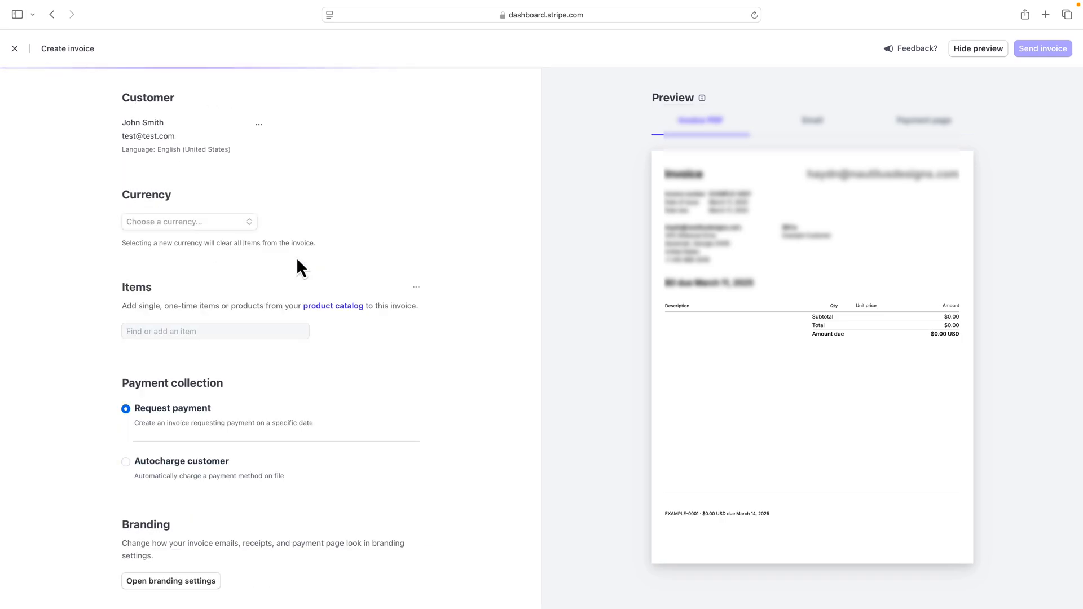
pyautogui.click(190, 221)
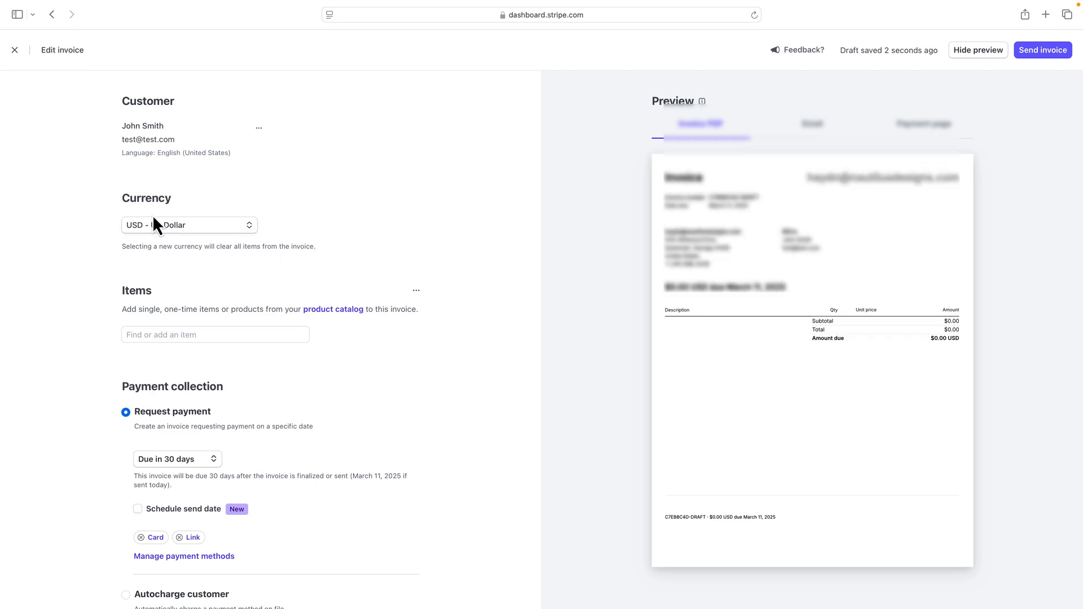
pyautogui.moveTo(175, 234)
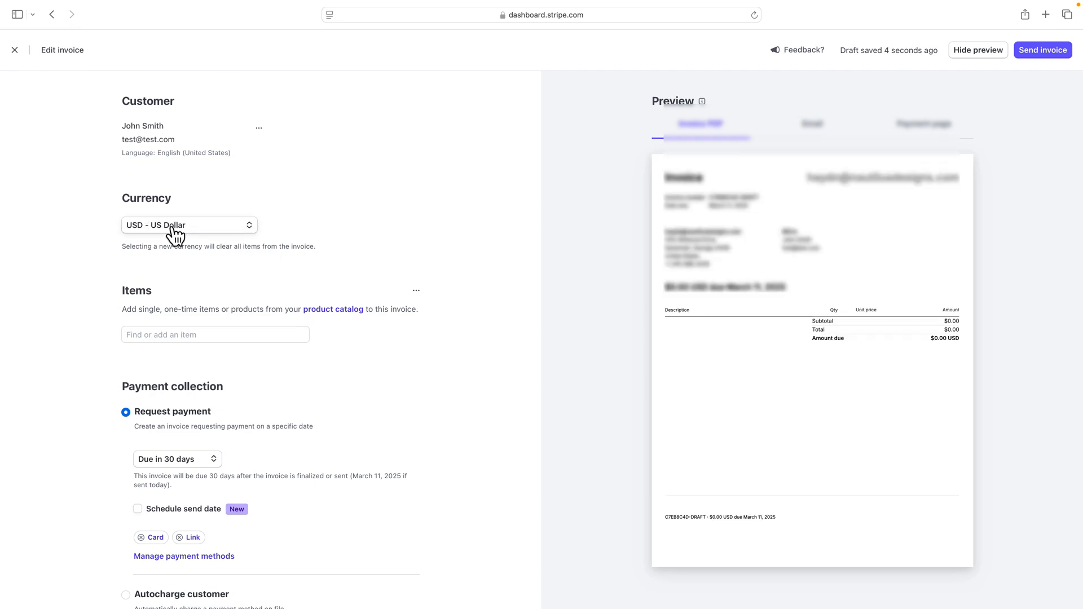
pyautogui.click(188, 224)
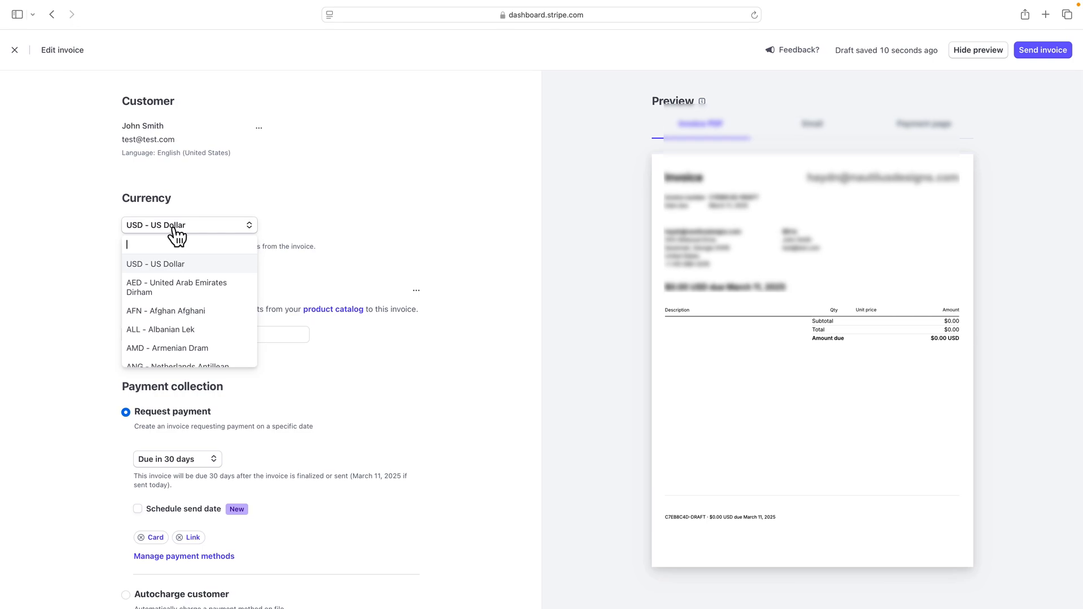
pyautogui.moveTo(192, 329)
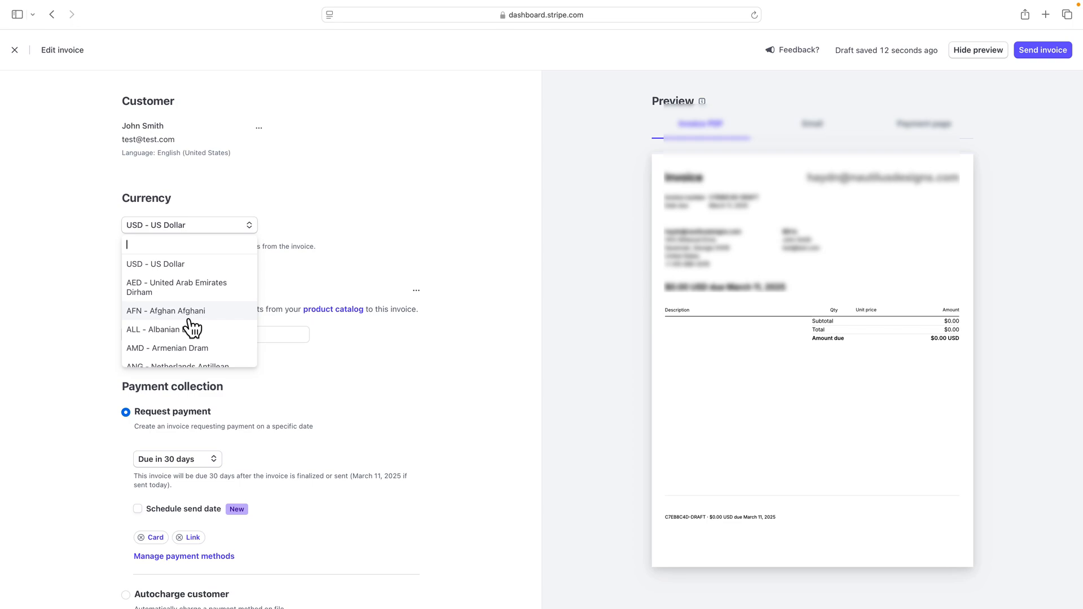
pyautogui.moveTo(192, 325)
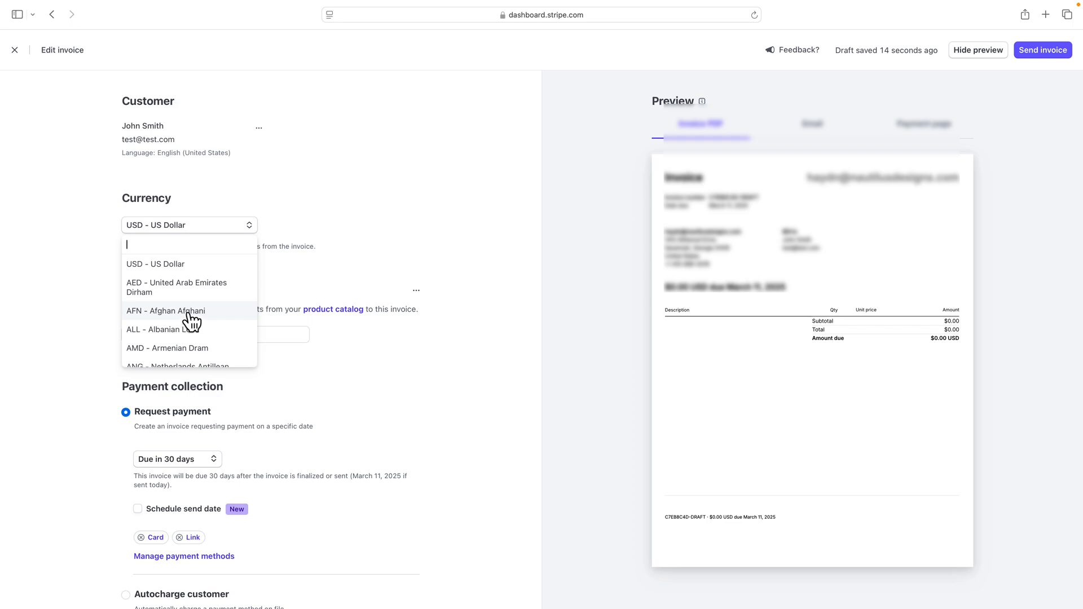
pyautogui.click(156, 264)
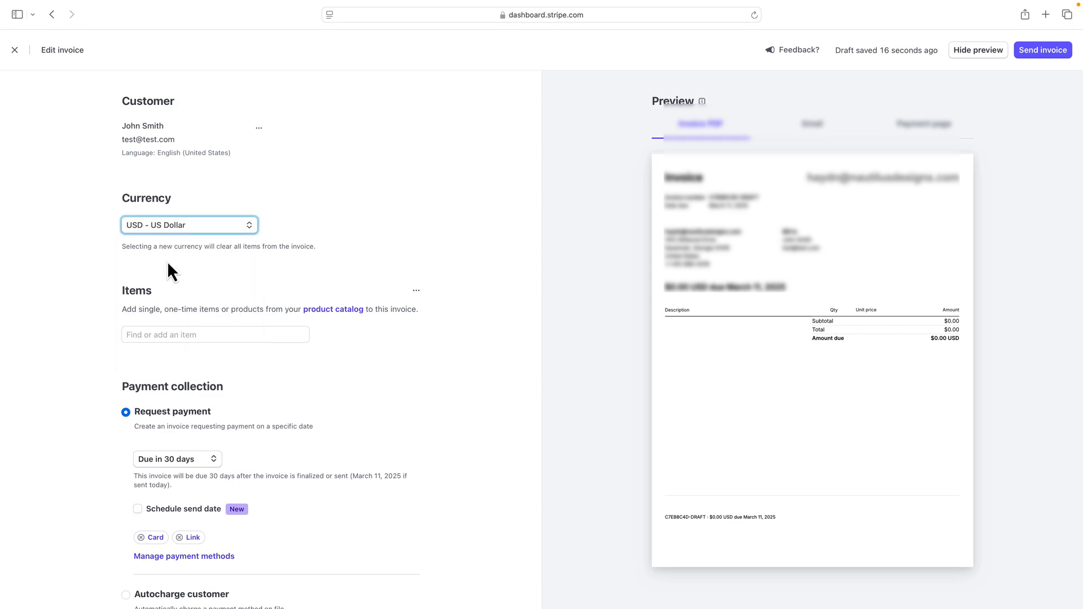
# Step: Add a line item 'Built a new house for John Smith', quantity 1, priced $5,000.00
pyautogui.click(215, 334)
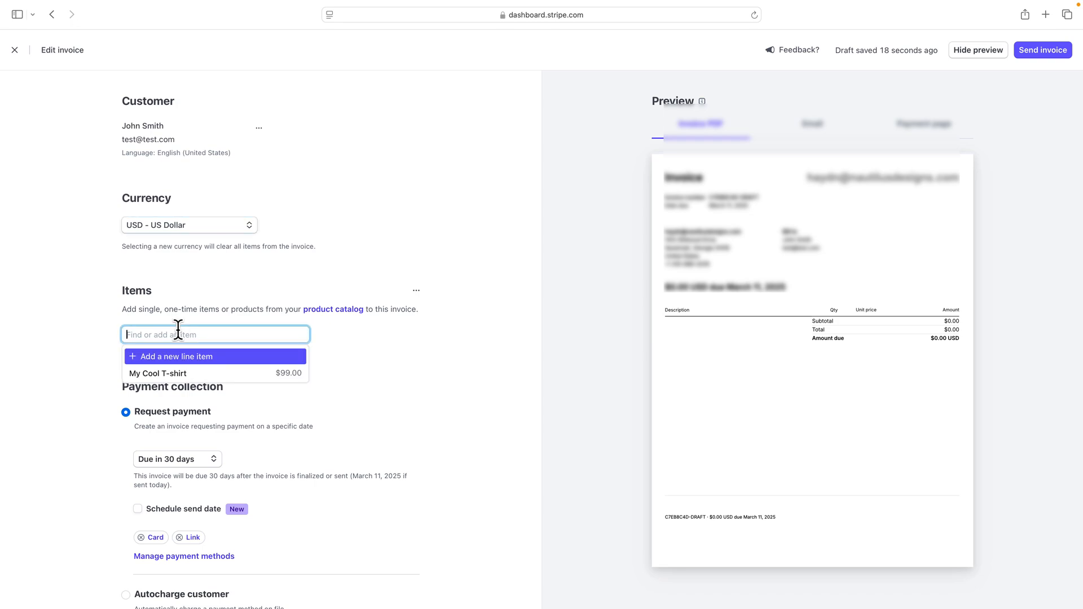
pyautogui.moveTo(181, 363)
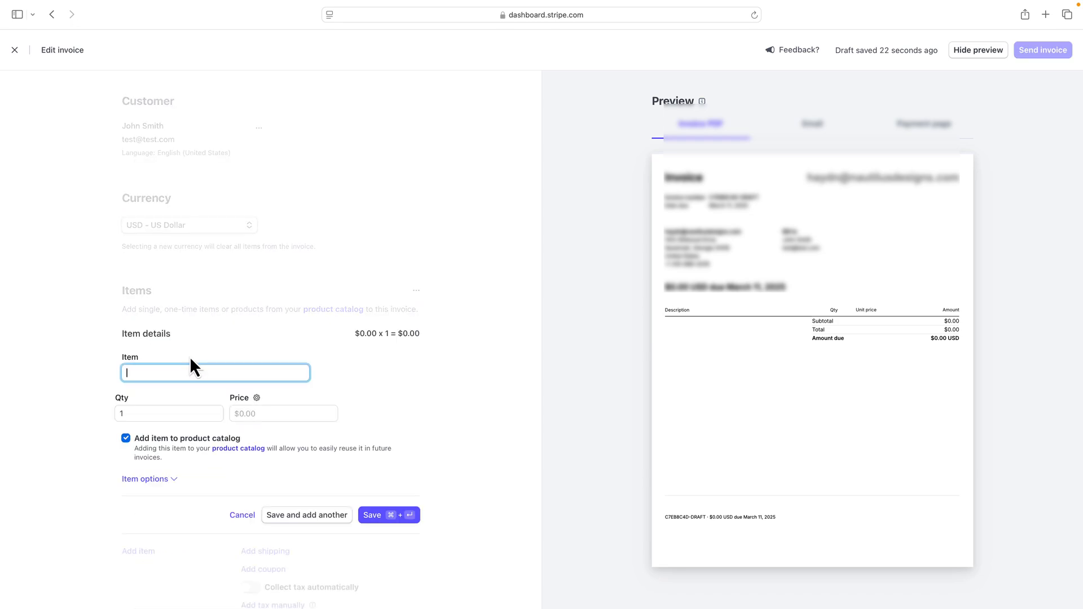
pyautogui.moveTo(173, 373)
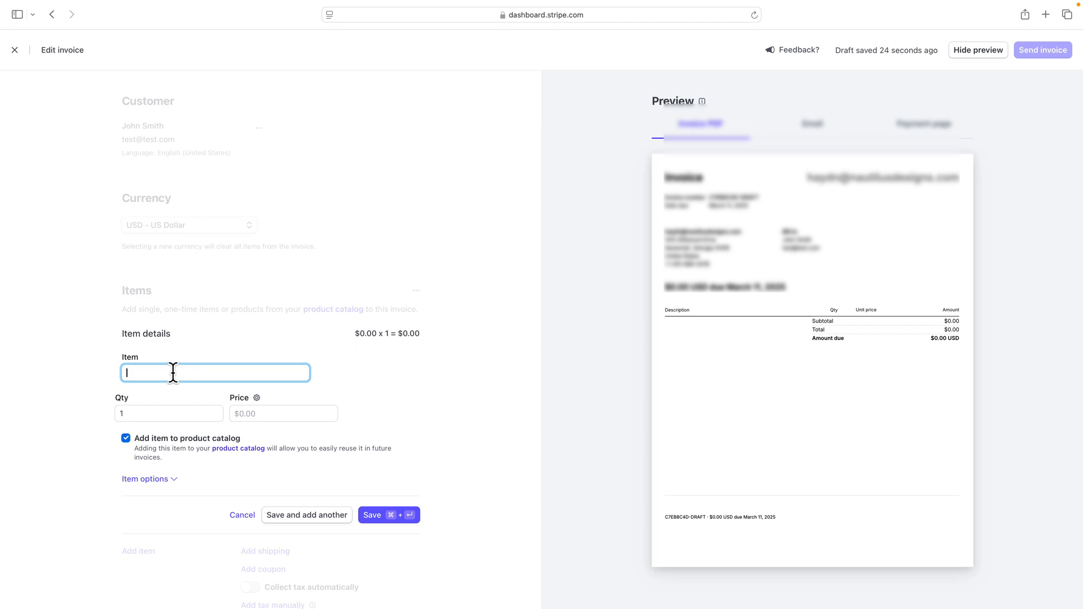
pyautogui.write('Built a')
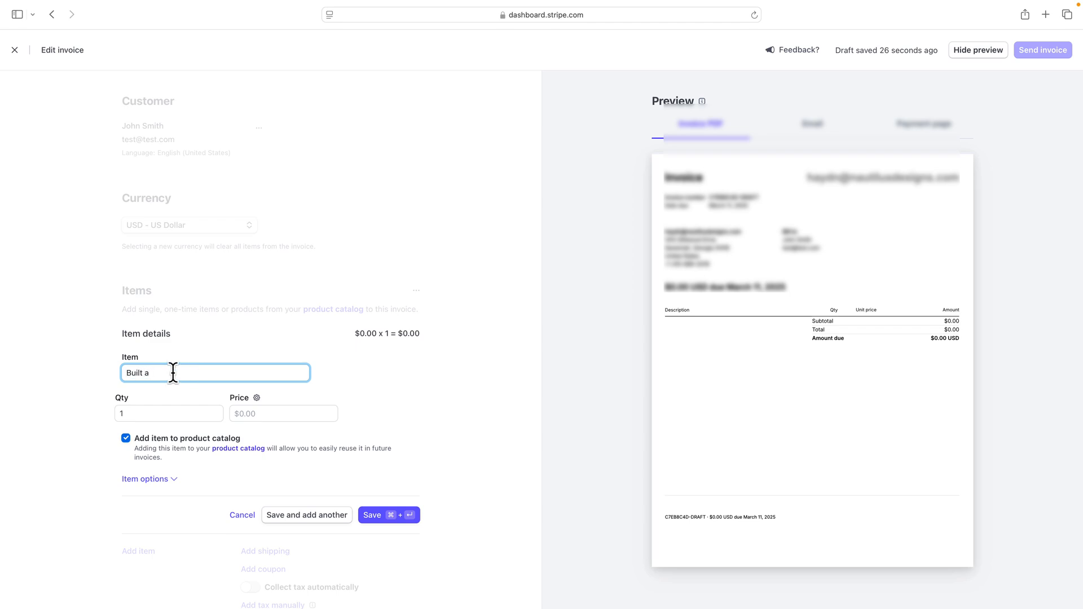
pyautogui.write('new house for John Smith')
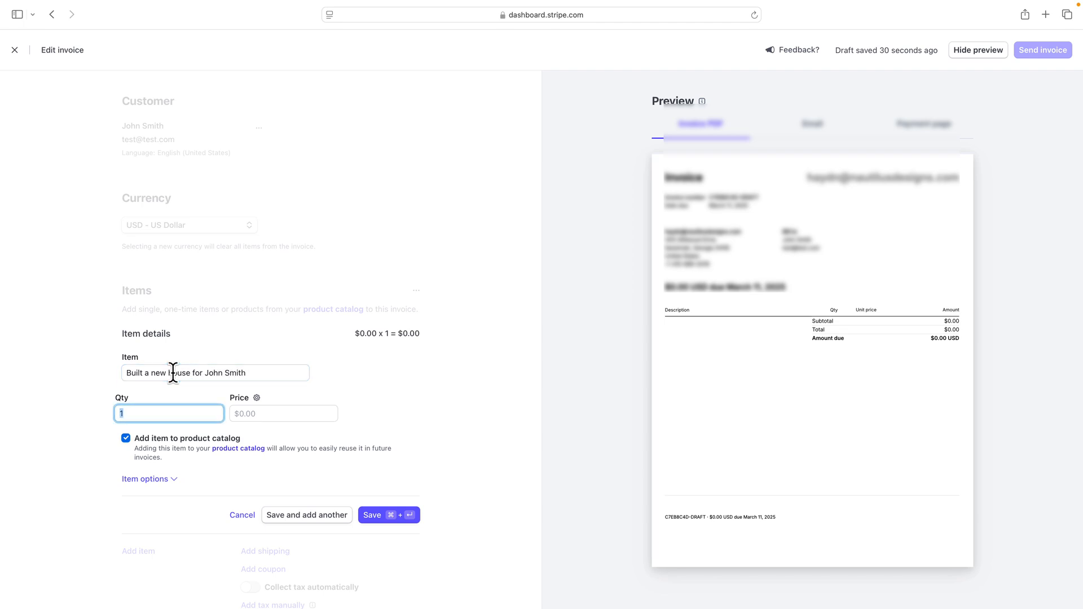
pyautogui.click(283, 413)
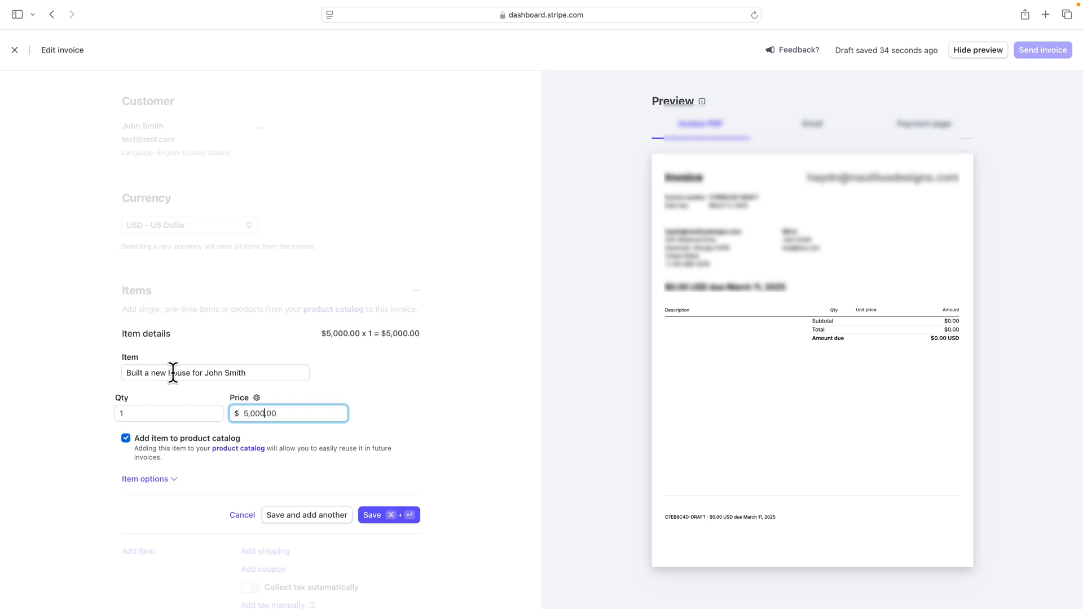
pyautogui.moveTo(121, 462)
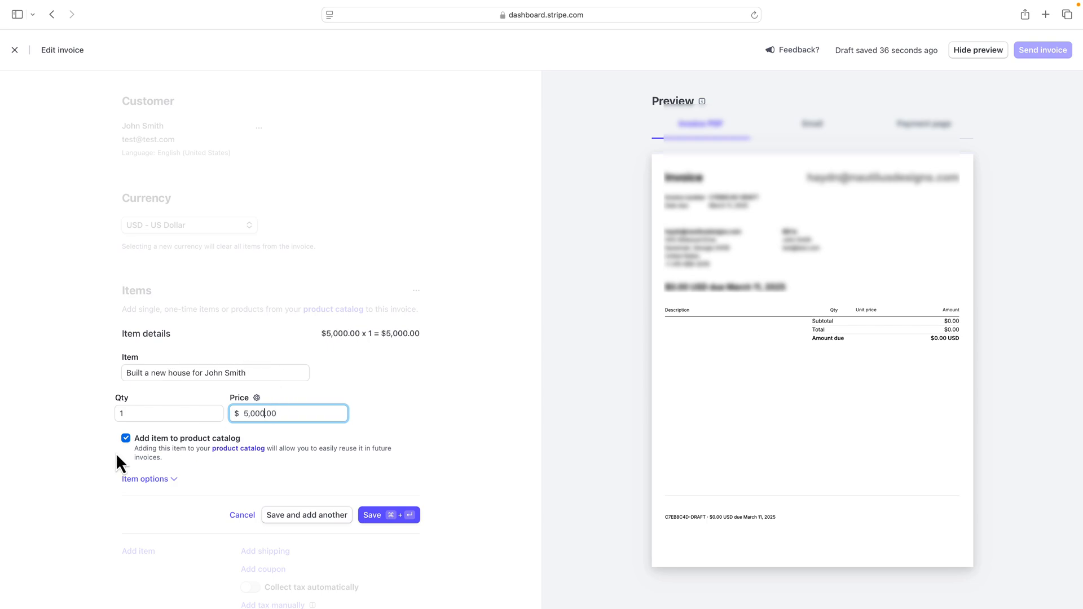
pyautogui.moveTo(173, 452)
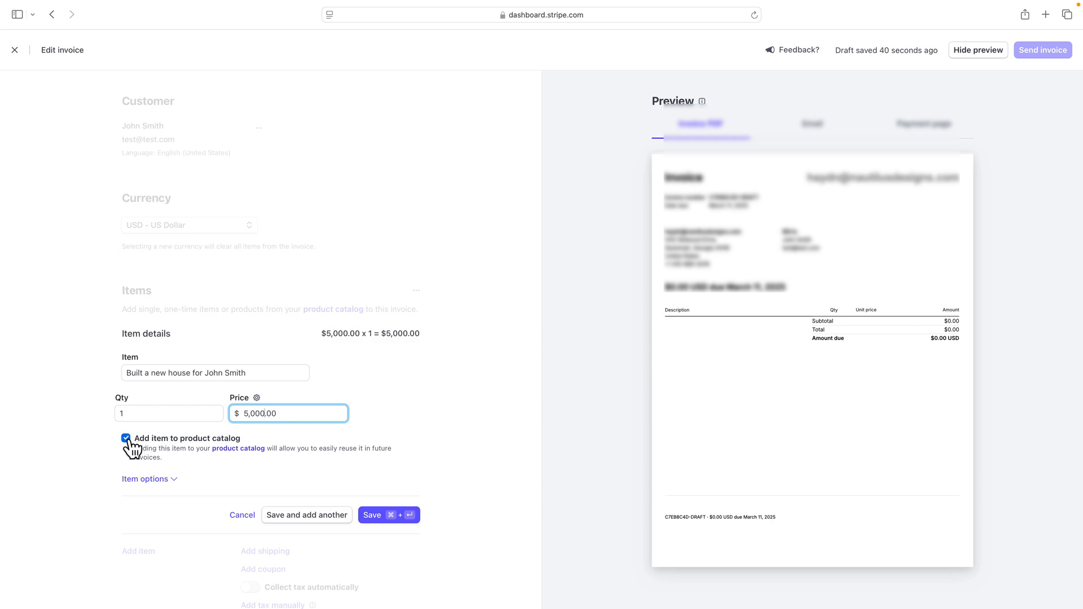
pyautogui.moveTo(222, 451)
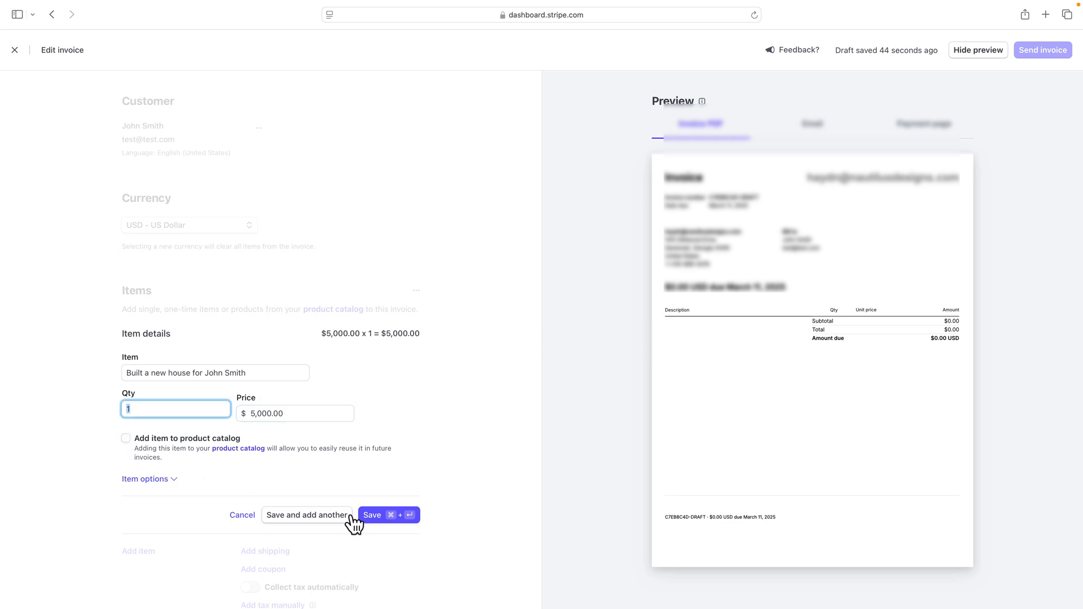
# Step: Save the $5,000.00 house line item and scroll down to Payment collection
pyautogui.click(372, 515)
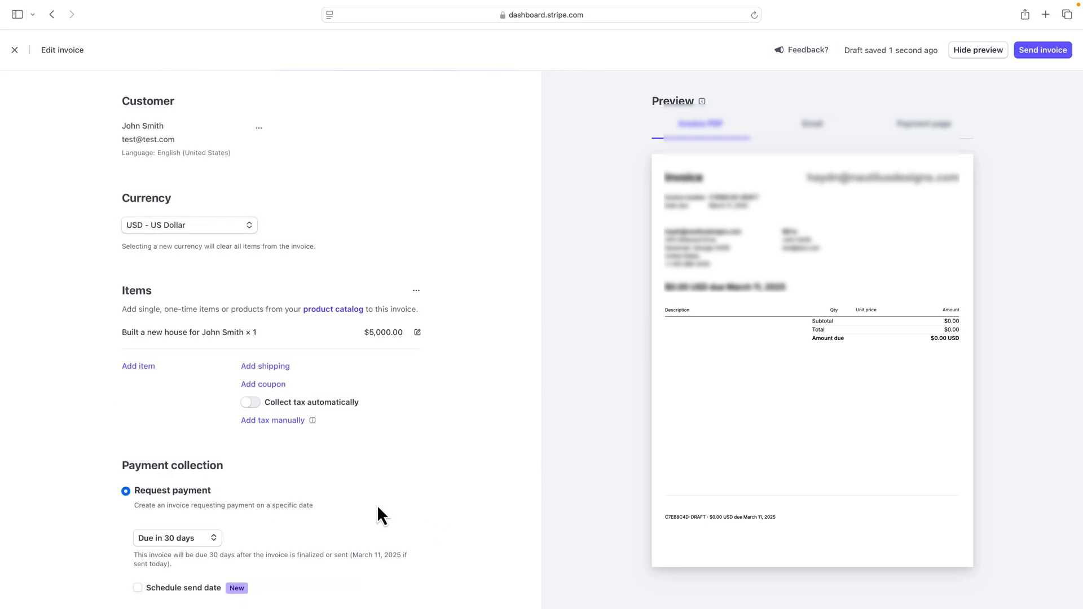
pyautogui.scroll(-3)
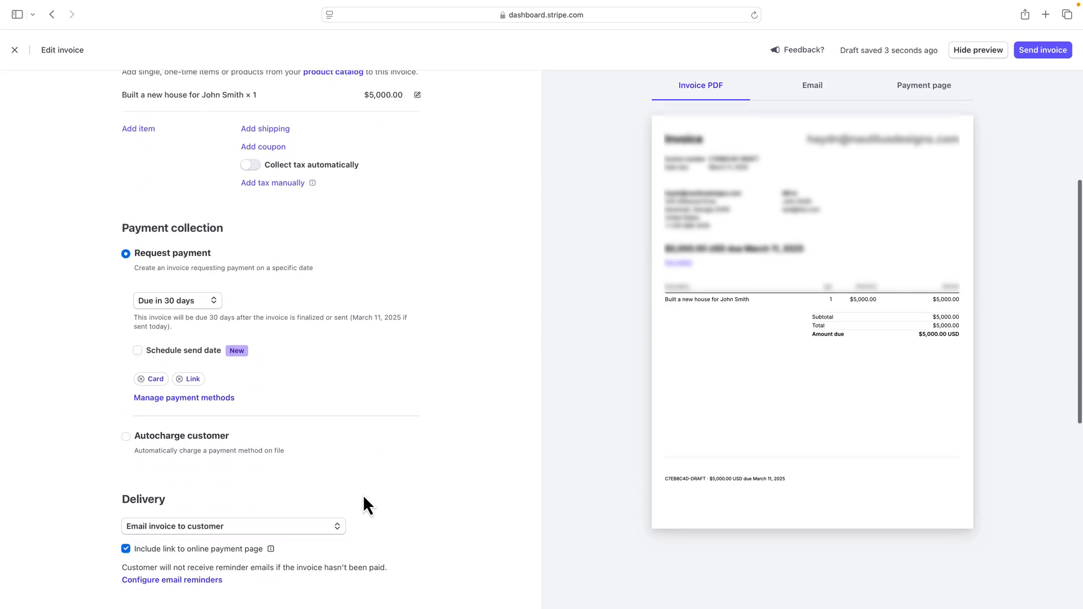
pyautogui.moveTo(169, 220)
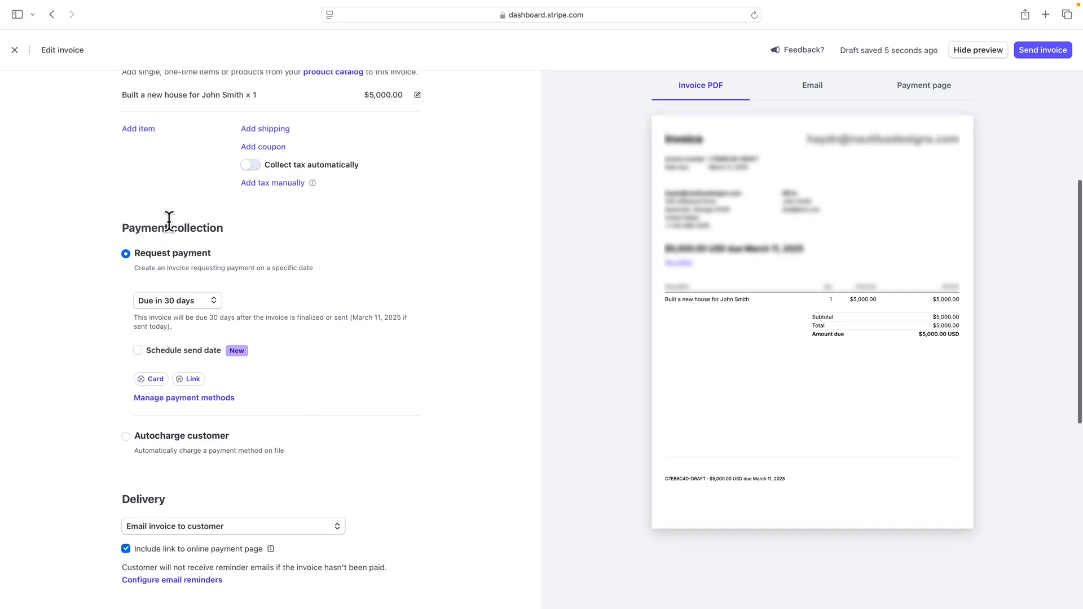
pyautogui.moveTo(176, 319)
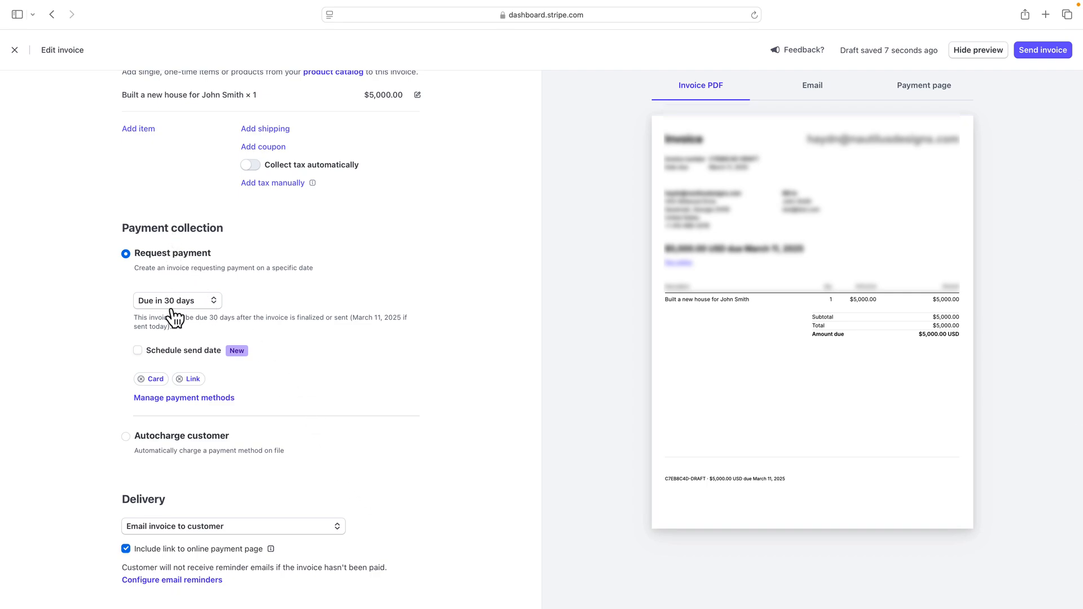
pyautogui.moveTo(174, 444)
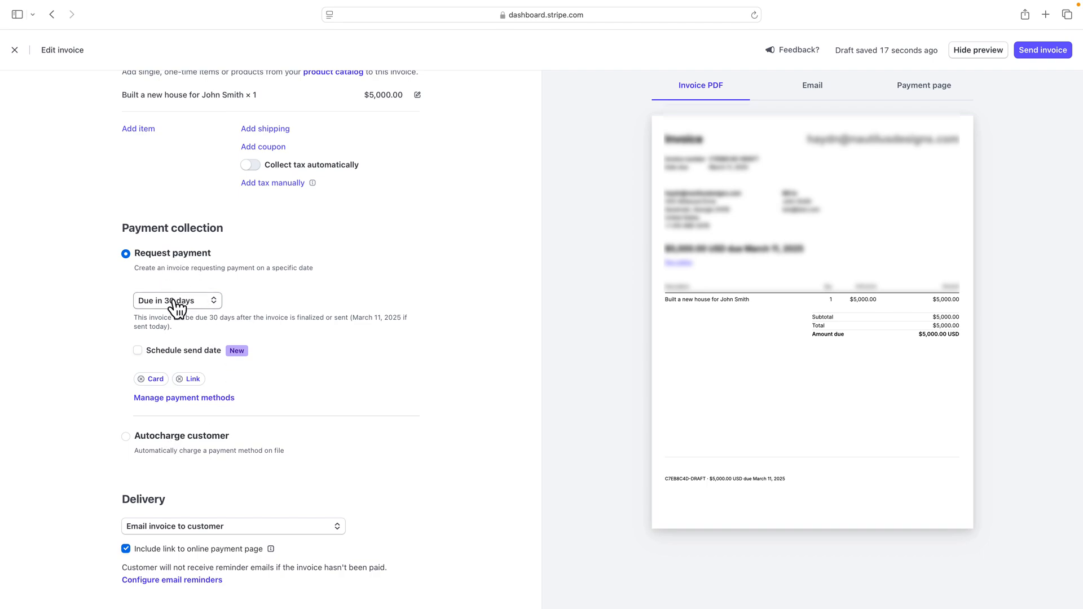
# Step: Change the payment due date from 'Due in 30 days' to Tomorrow
pyautogui.click(177, 300)
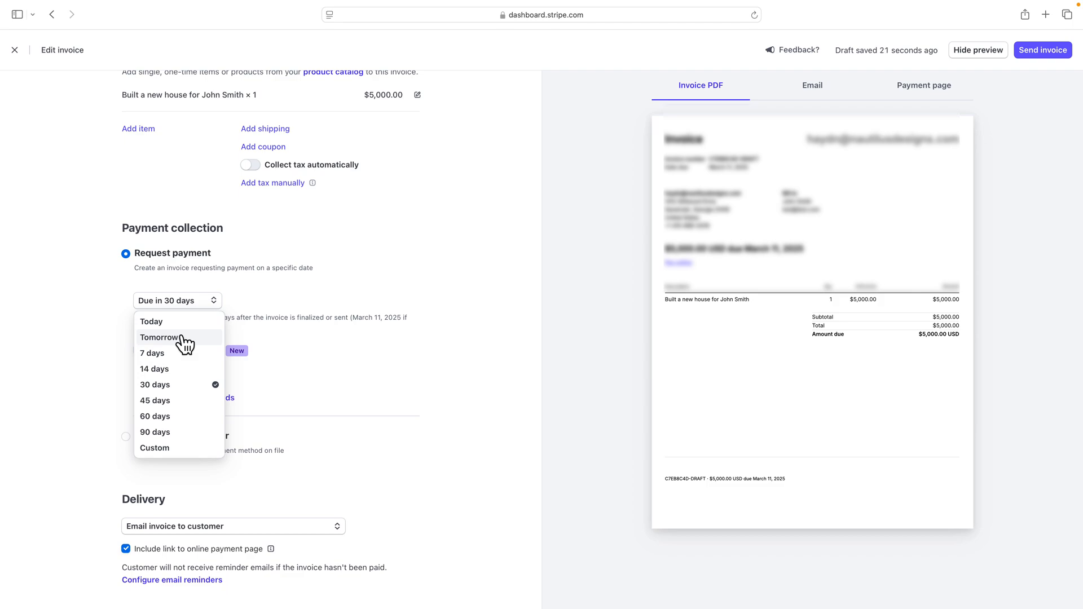
pyautogui.click(160, 337)
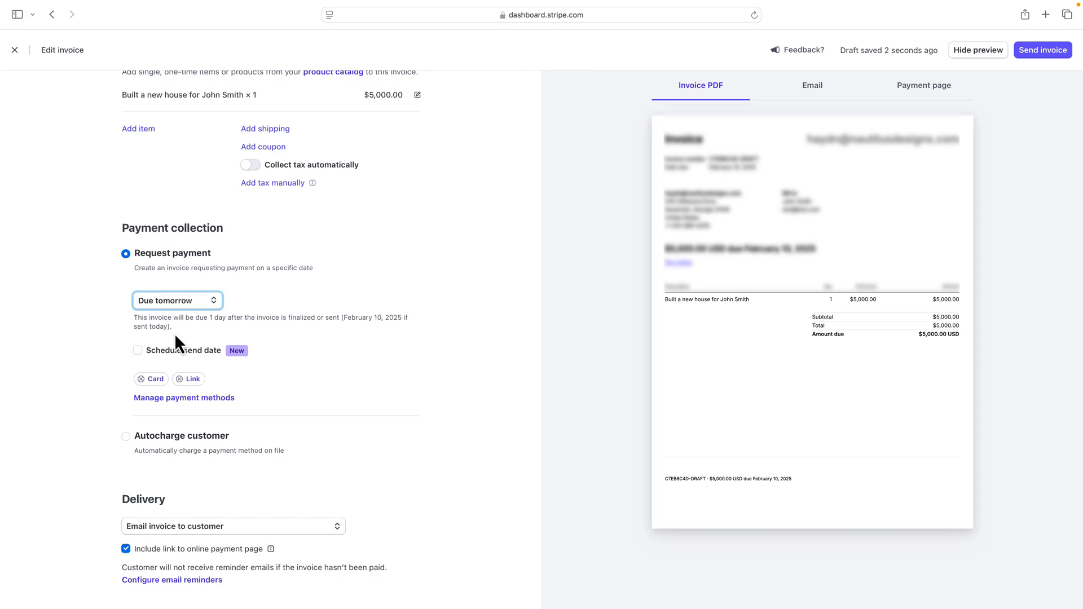
pyautogui.moveTo(192, 379)
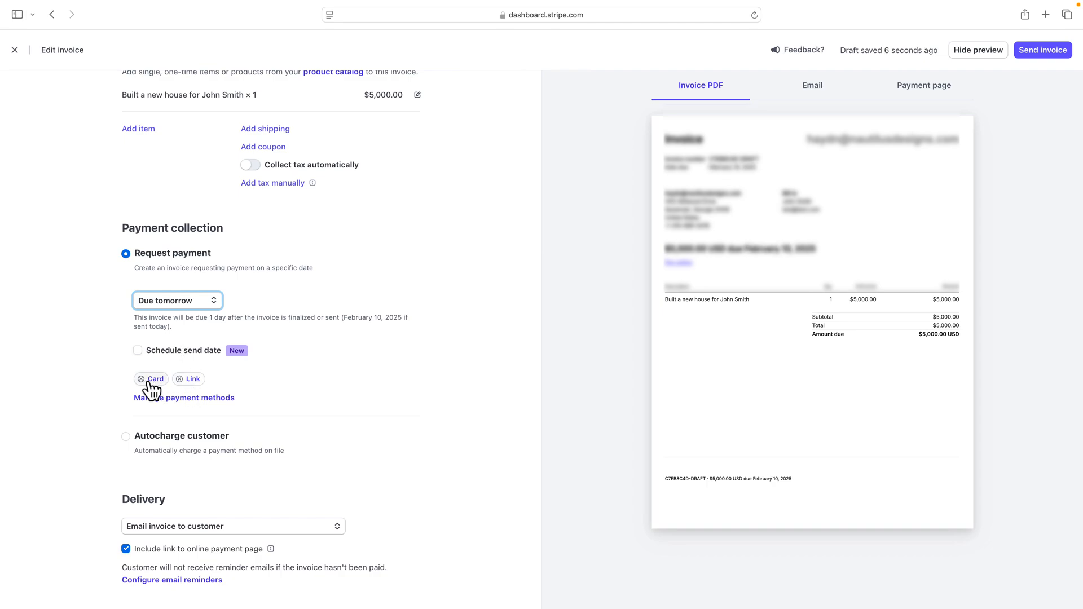
pyautogui.moveTo(178, 413)
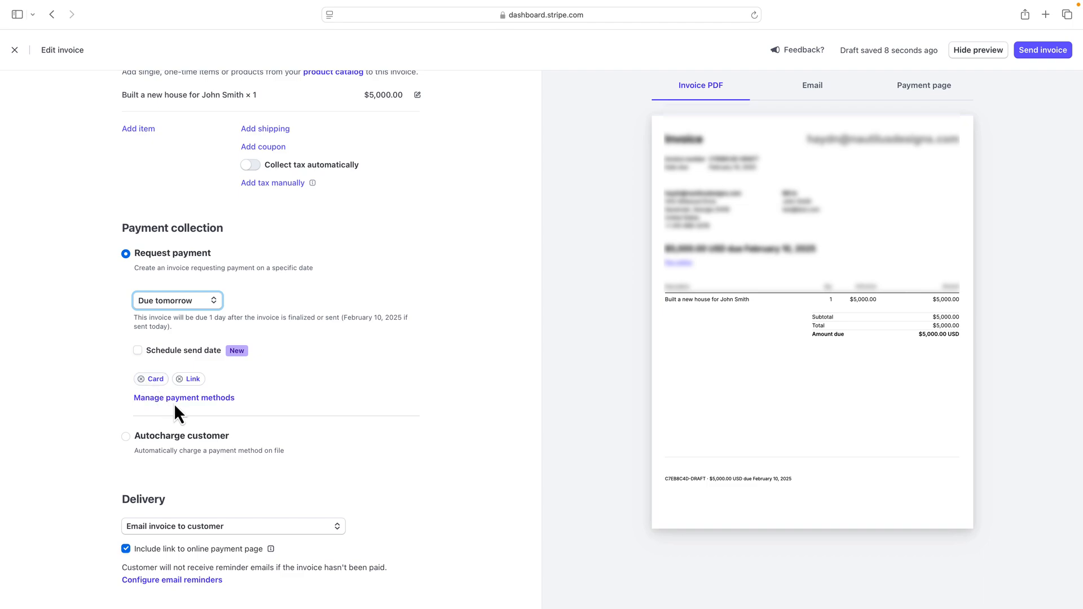
pyautogui.moveTo(179, 403)
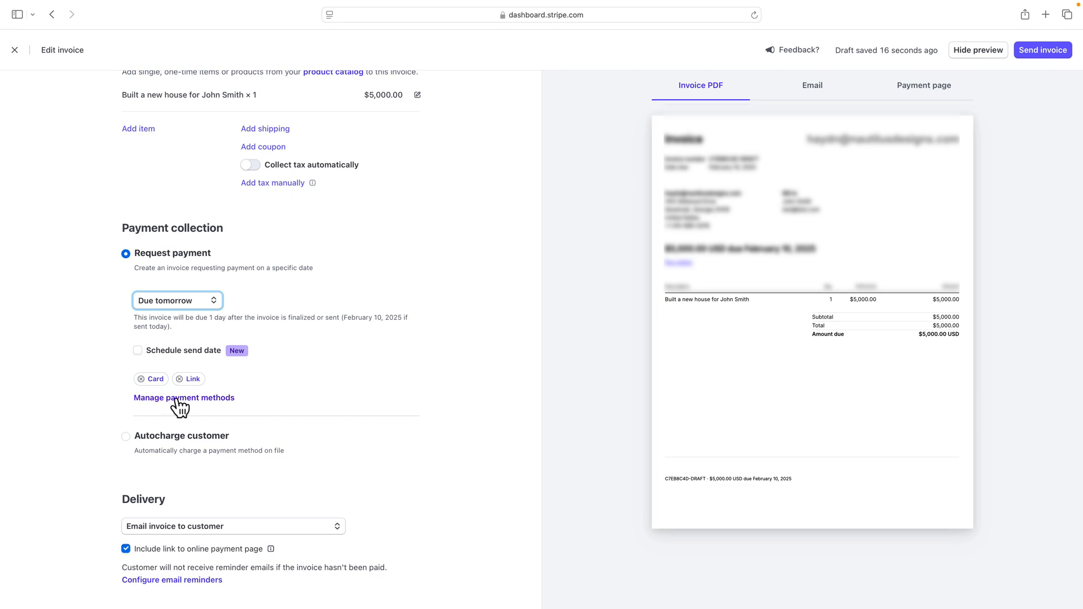
# Step: Scroll past Delivery and bring up the Send invoice confirmation
pyautogui.scroll(-3)
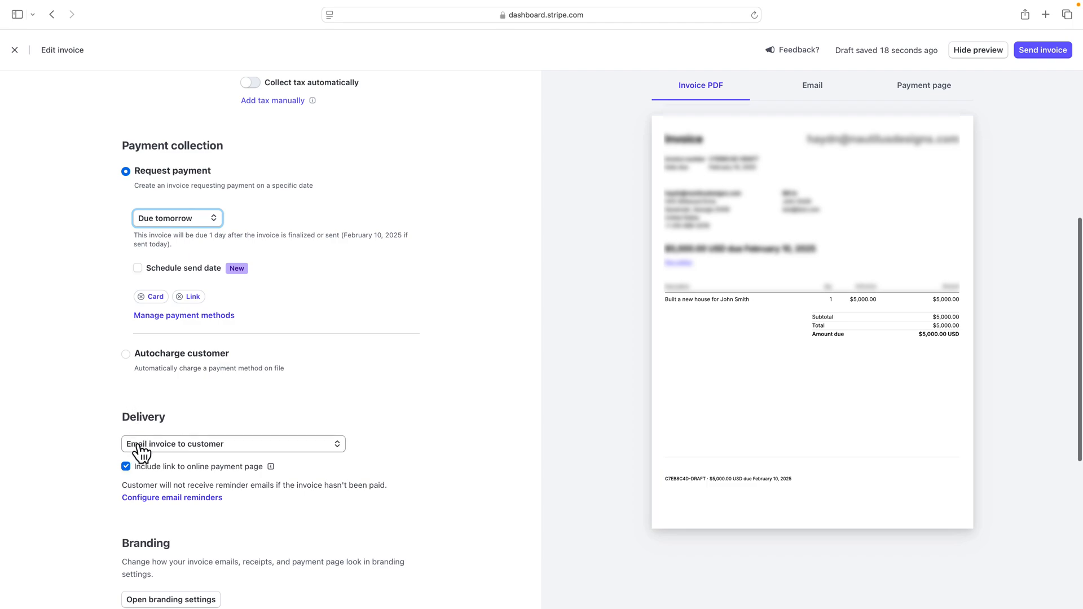
pyautogui.moveTo(164, 477)
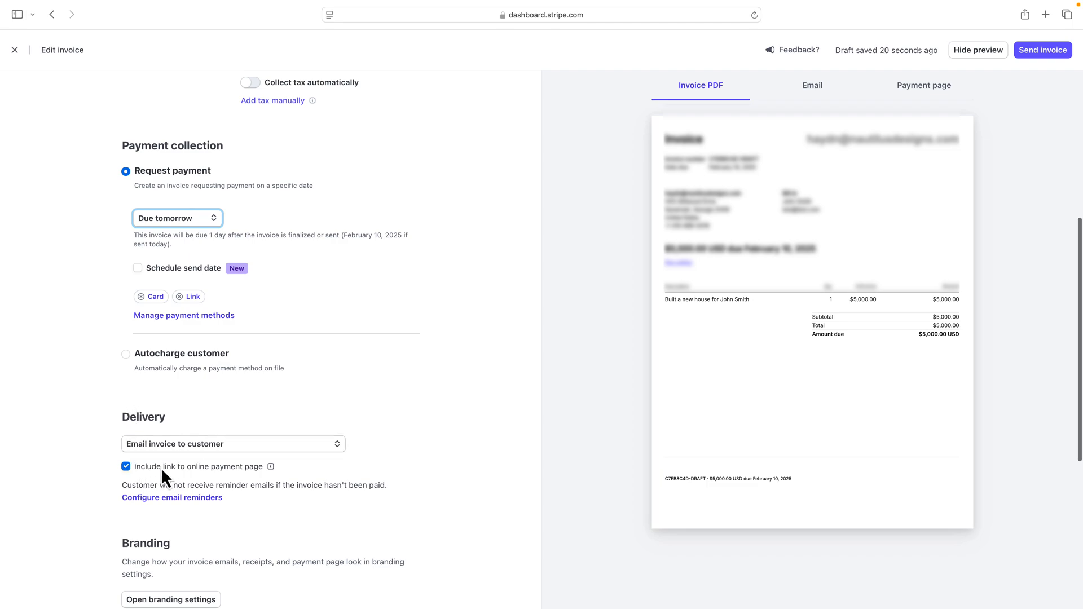
pyautogui.moveTo(281, 480)
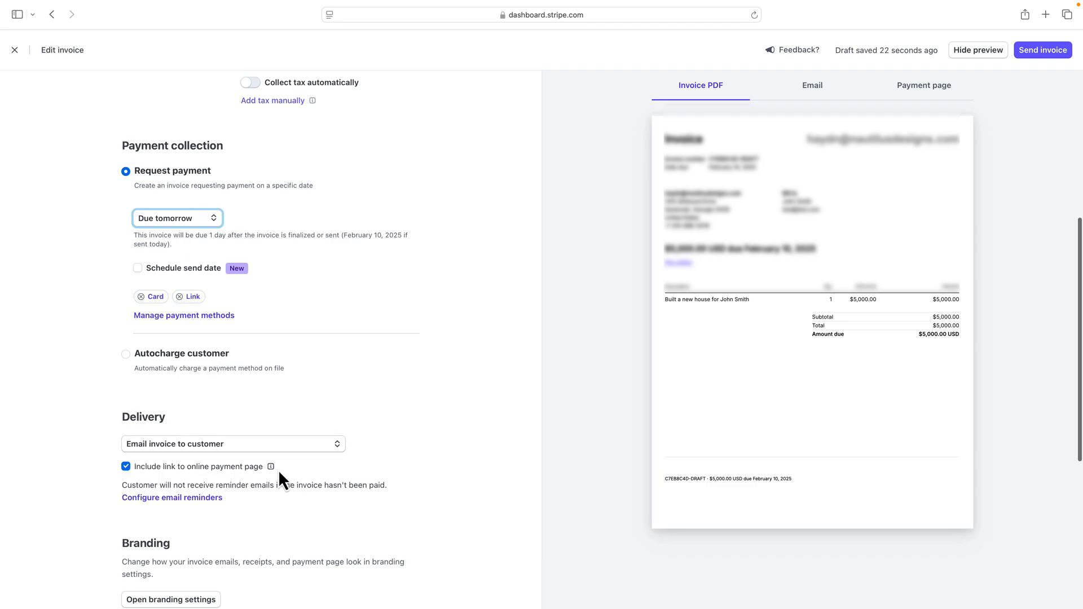
pyautogui.scroll(-3)
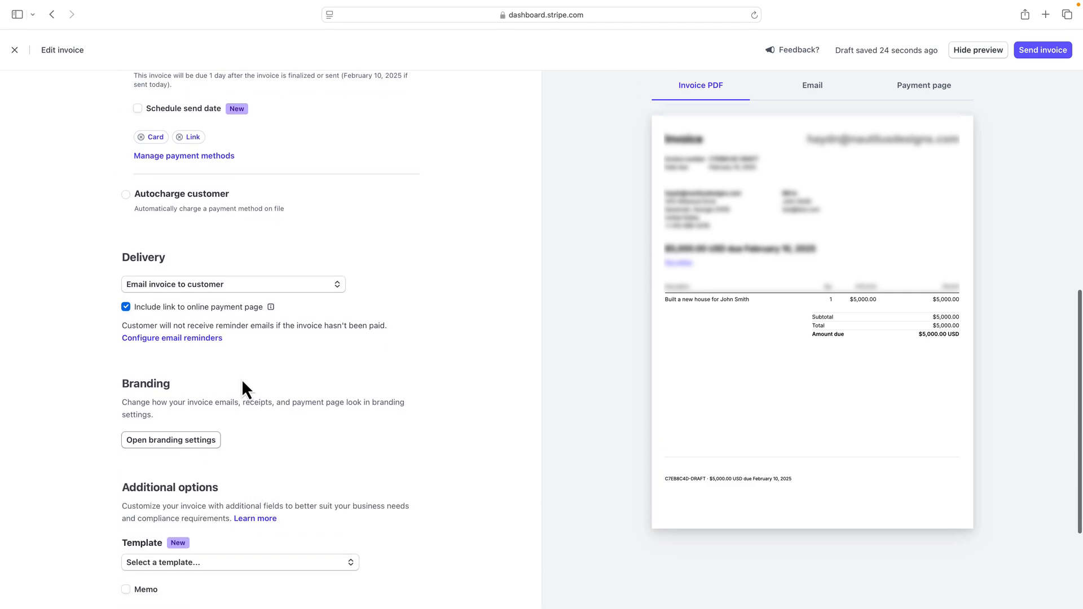
pyautogui.moveTo(832, 71)
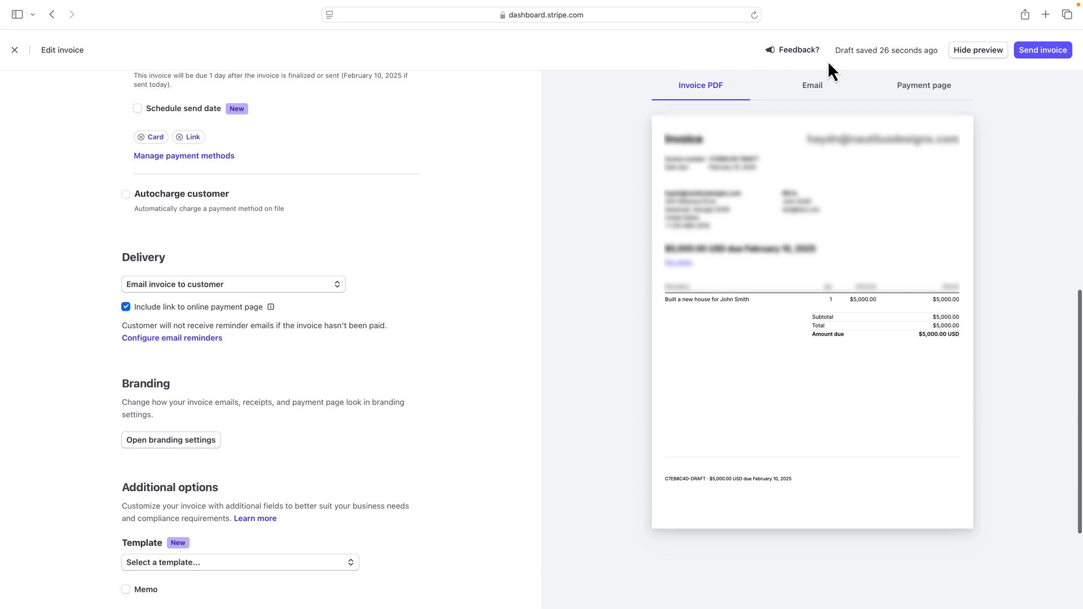
pyautogui.moveTo(1042, 50)
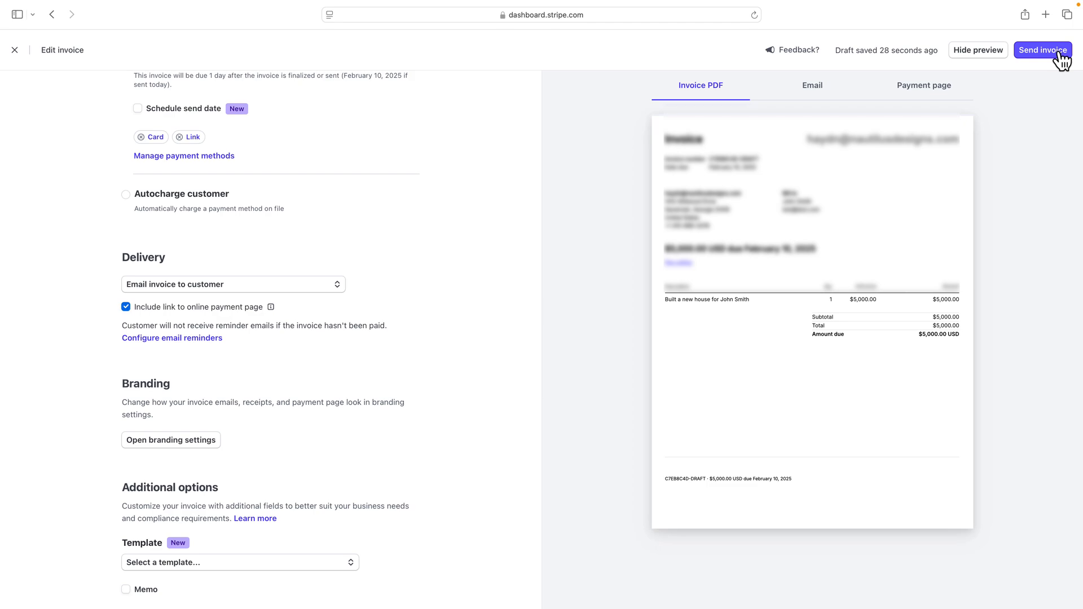
pyautogui.click(1042, 50)
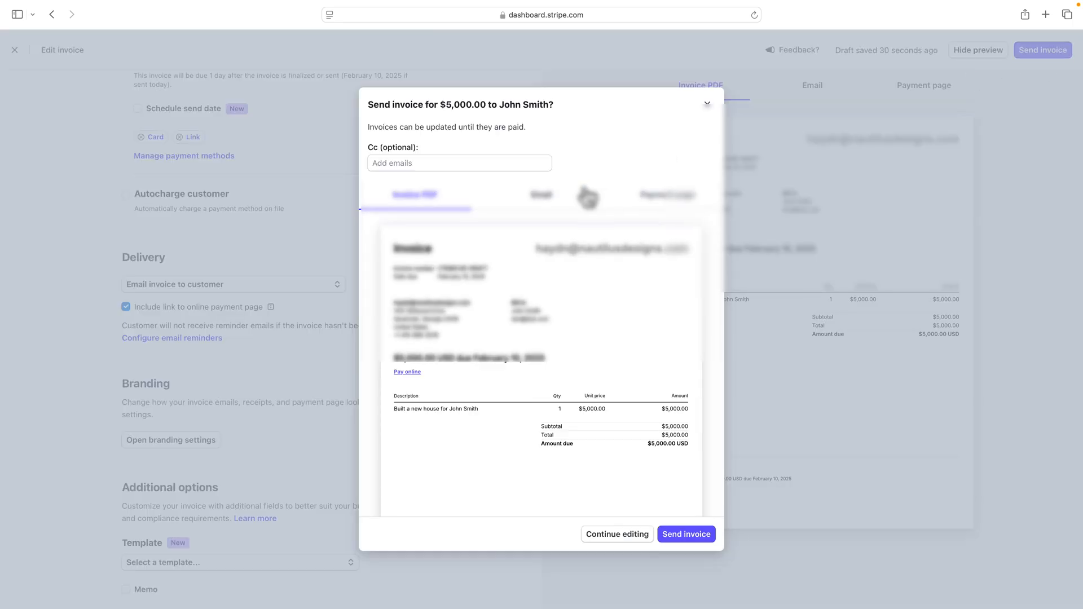